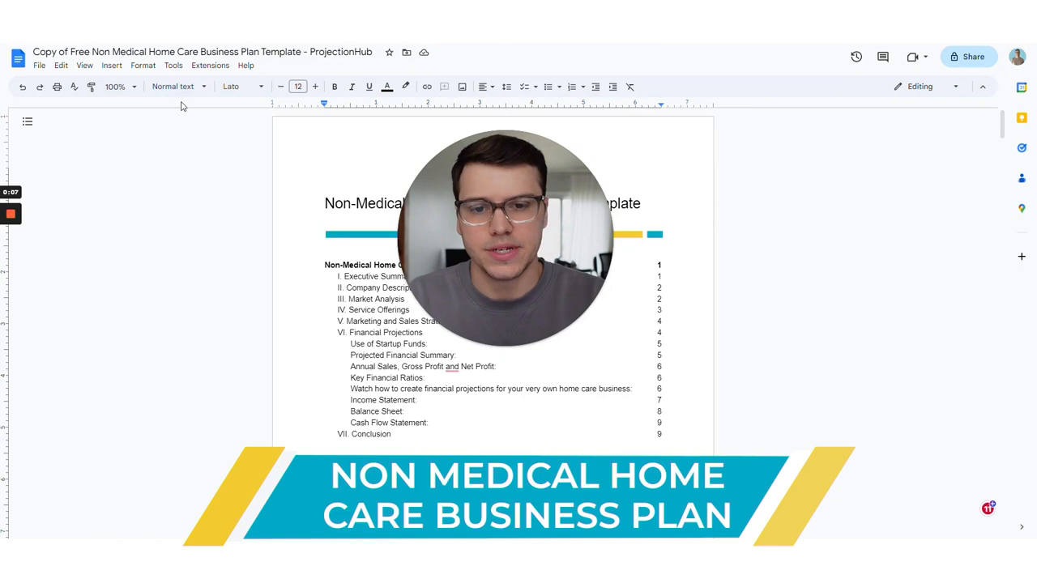
# - Scroll through the plan's opening sections, previewing the Market Analysis contents link
pyautogui.scroll(-3)
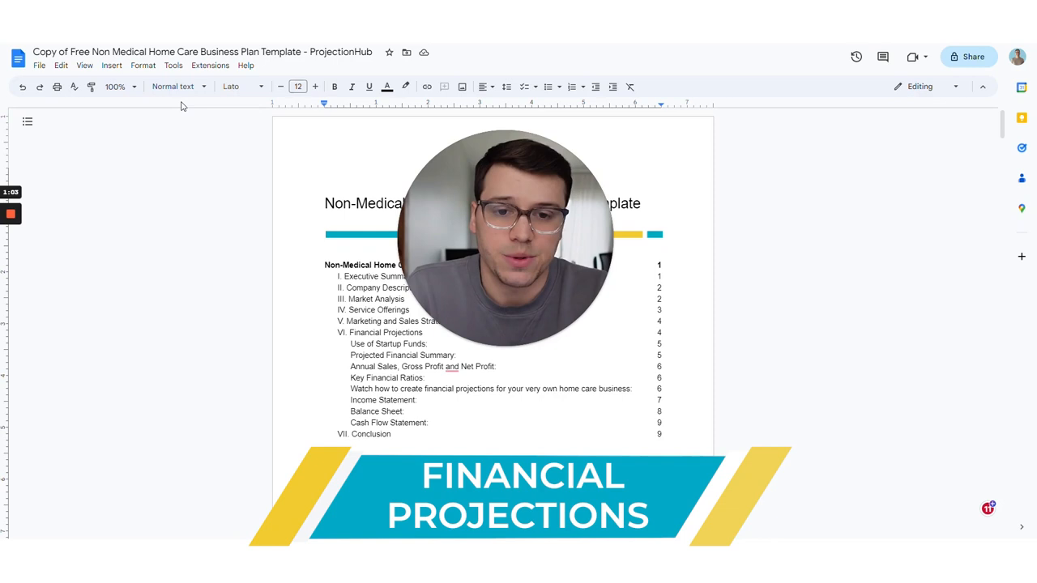
pyautogui.scroll(-3)
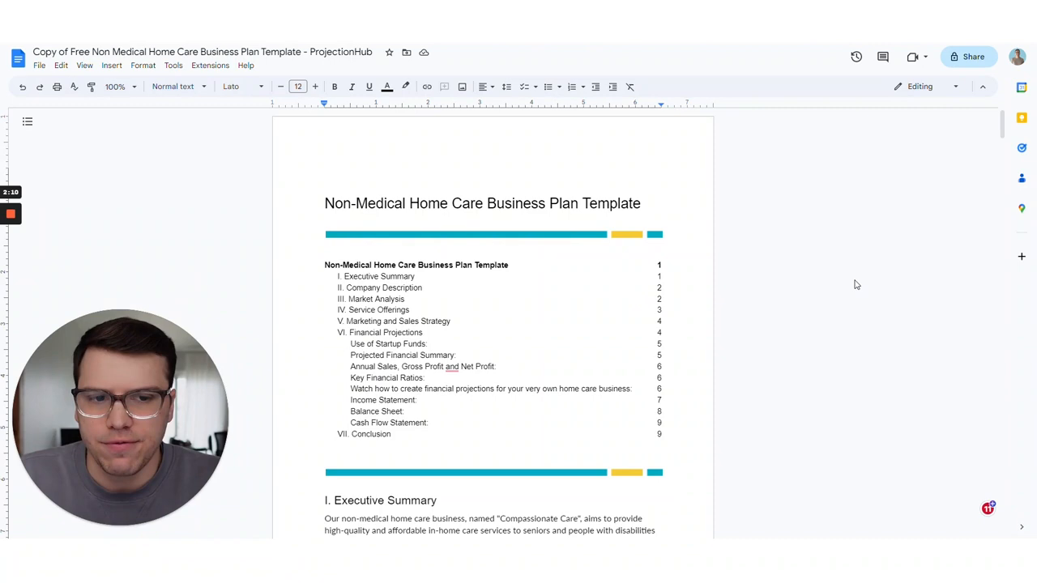
pyautogui.scroll(-3)
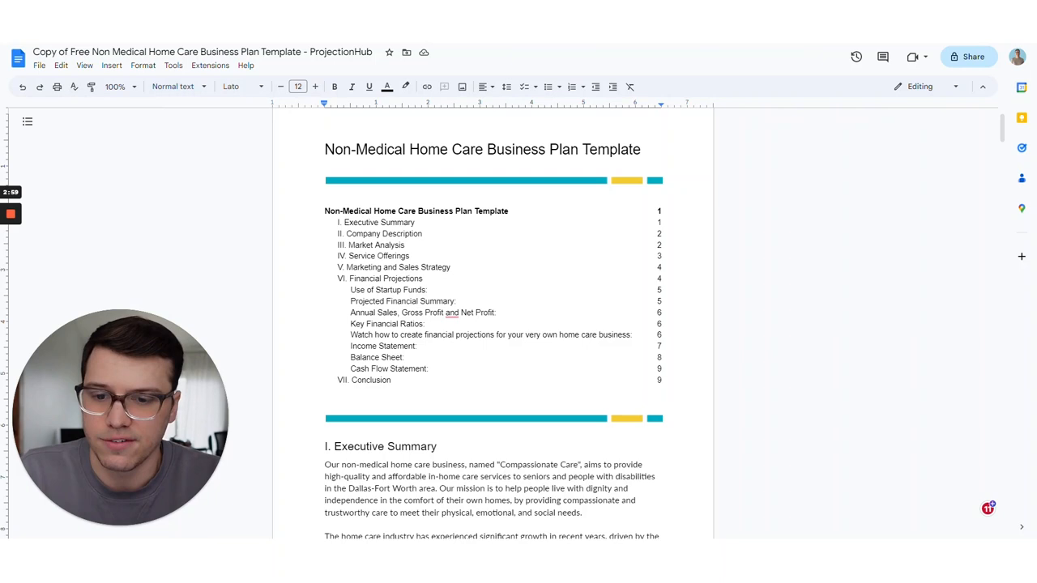
pyautogui.click(466, 180)
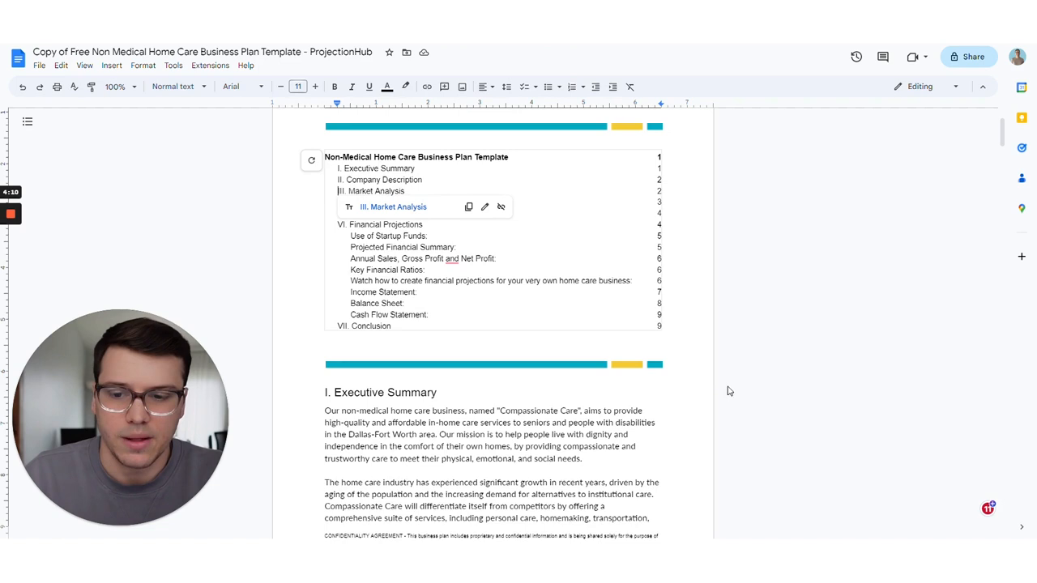
pyautogui.scroll(-3)
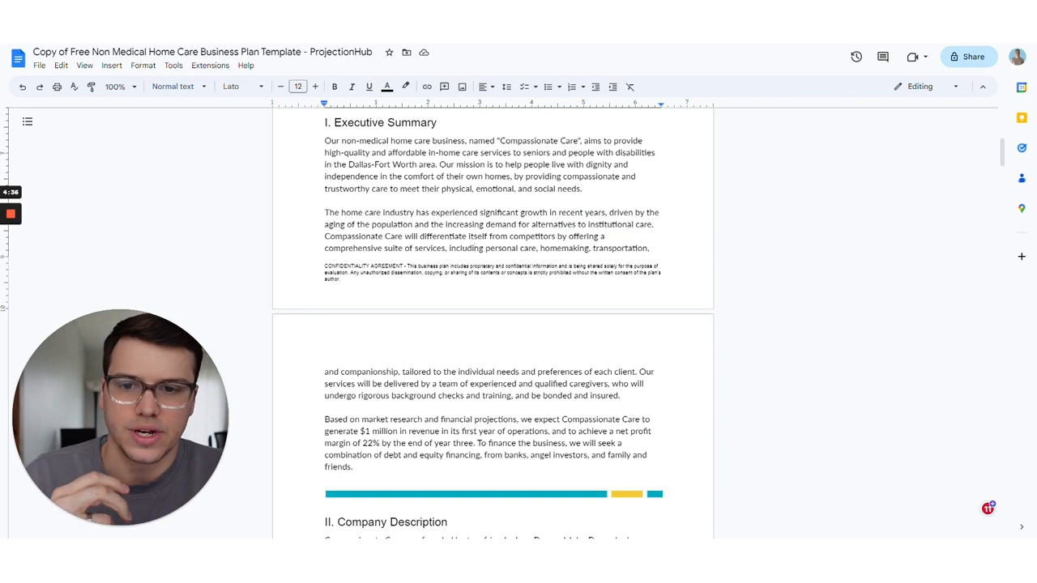
pyautogui.scroll(-3)
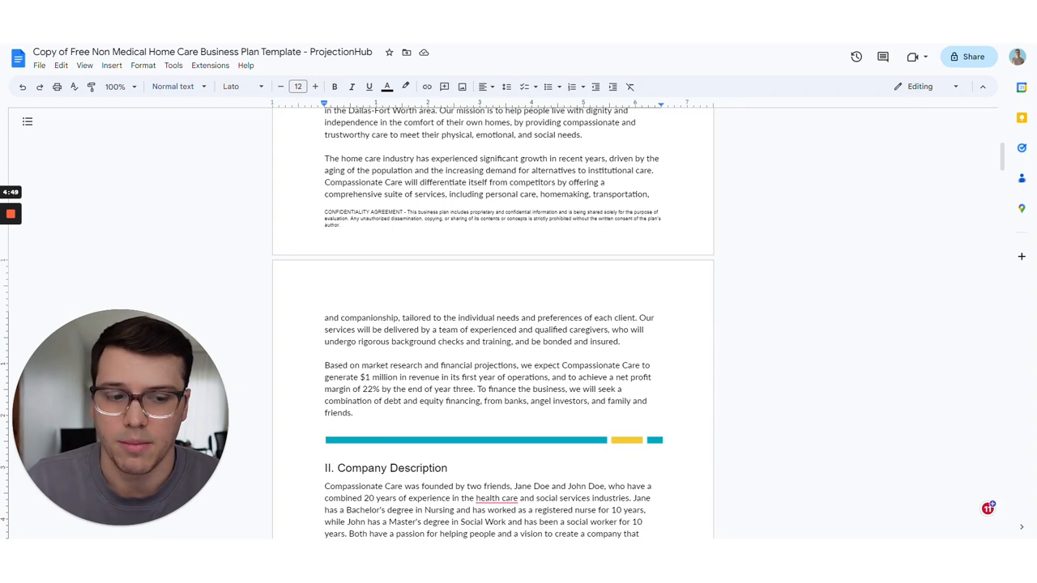
pyautogui.scroll(-3)
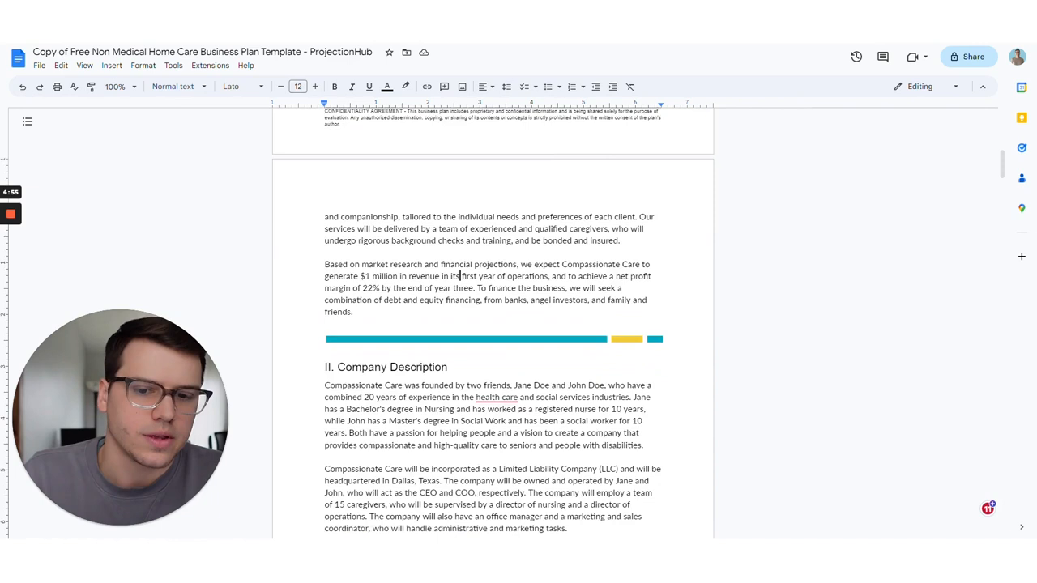
pyautogui.scroll(-3)
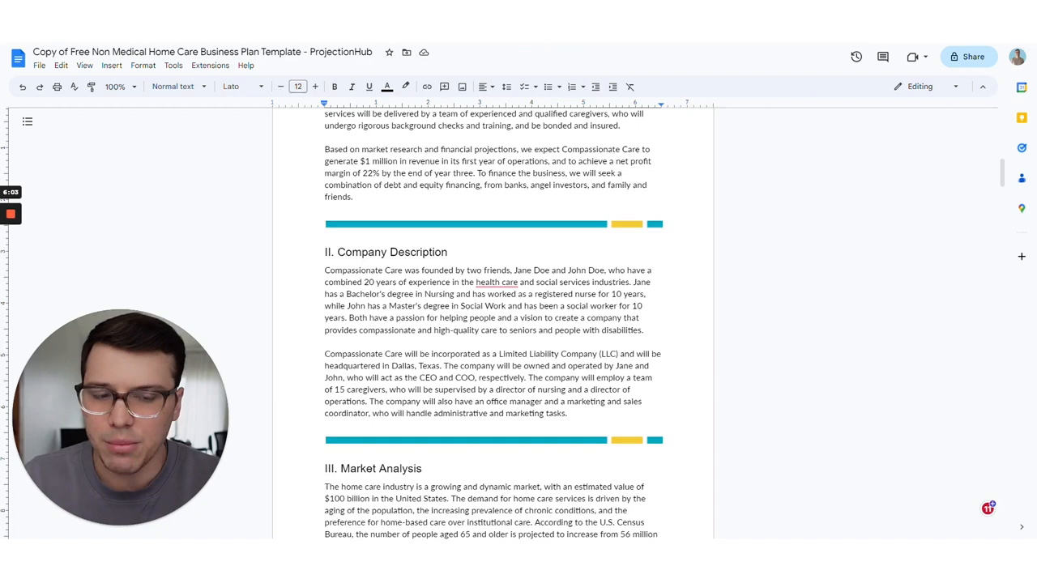
pyautogui.scroll(-3)
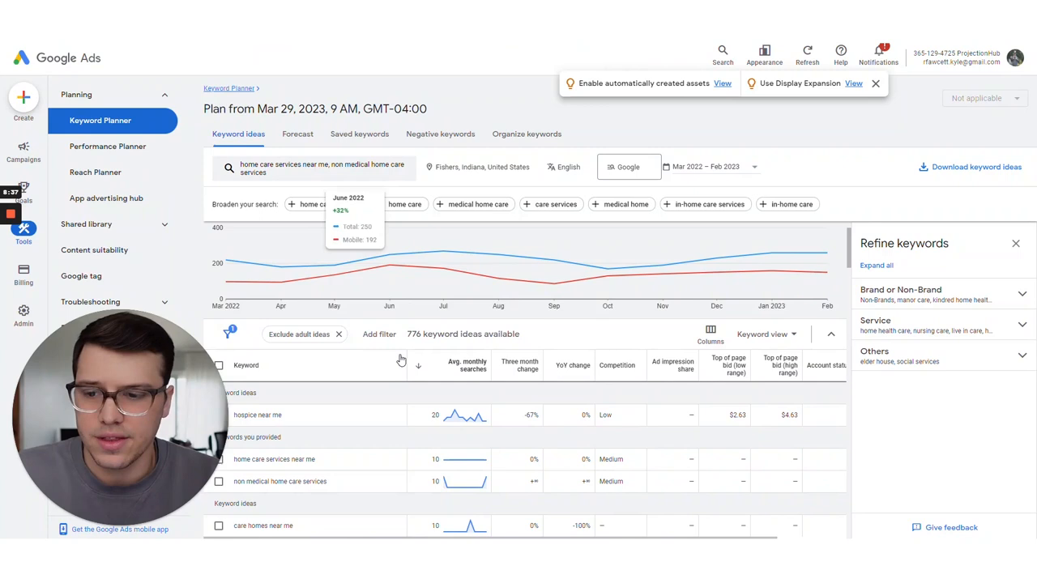
pyautogui.moveTo(142, 271)
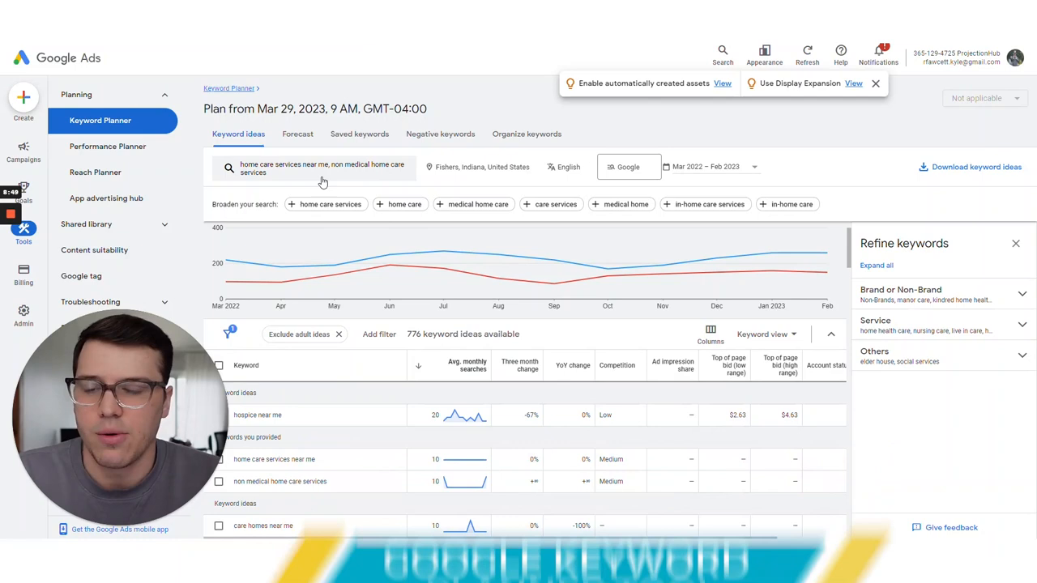
# - Scroll on to IV. Service Offerings and the marketing and sales channels
pyautogui.scroll(-3)
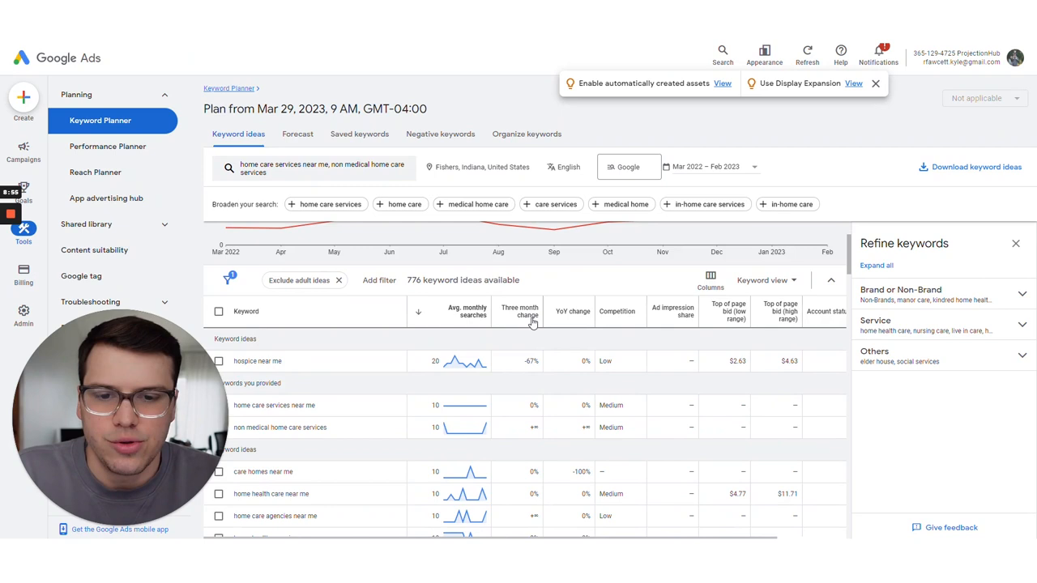
pyautogui.scroll(-3)
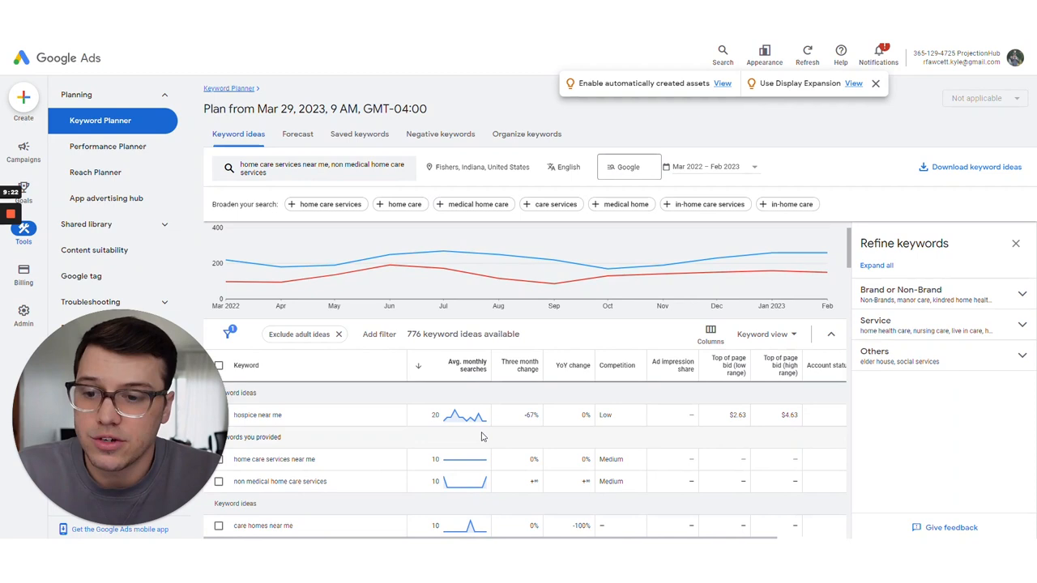
pyautogui.scroll(-3)
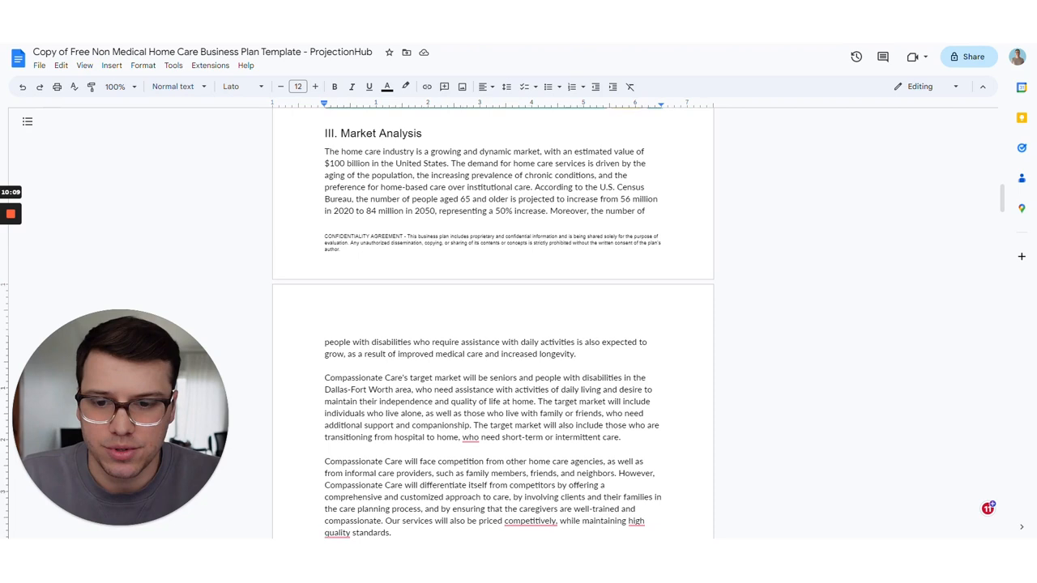
pyautogui.scroll(-3)
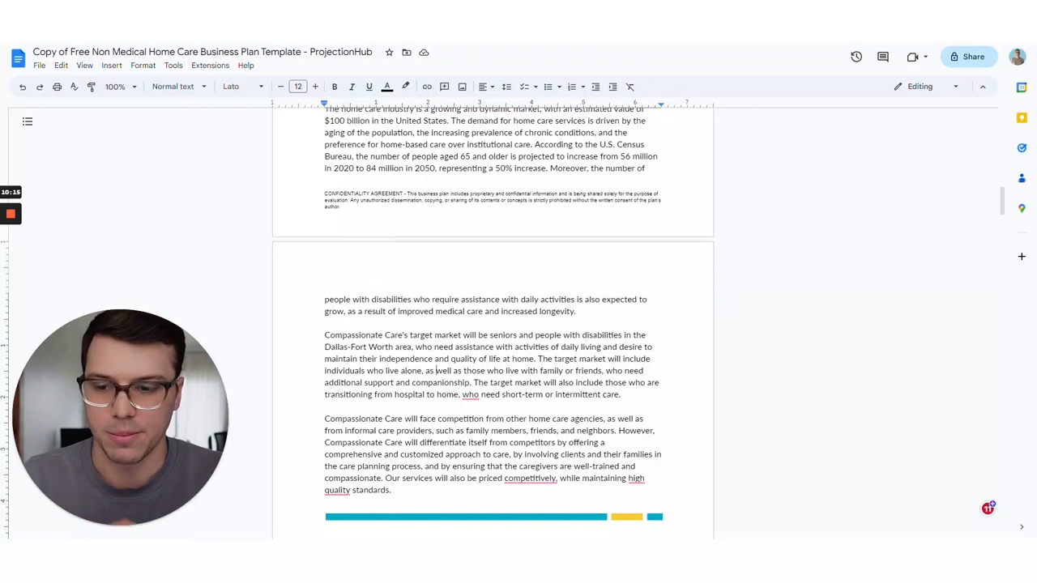
pyautogui.scroll(-3)
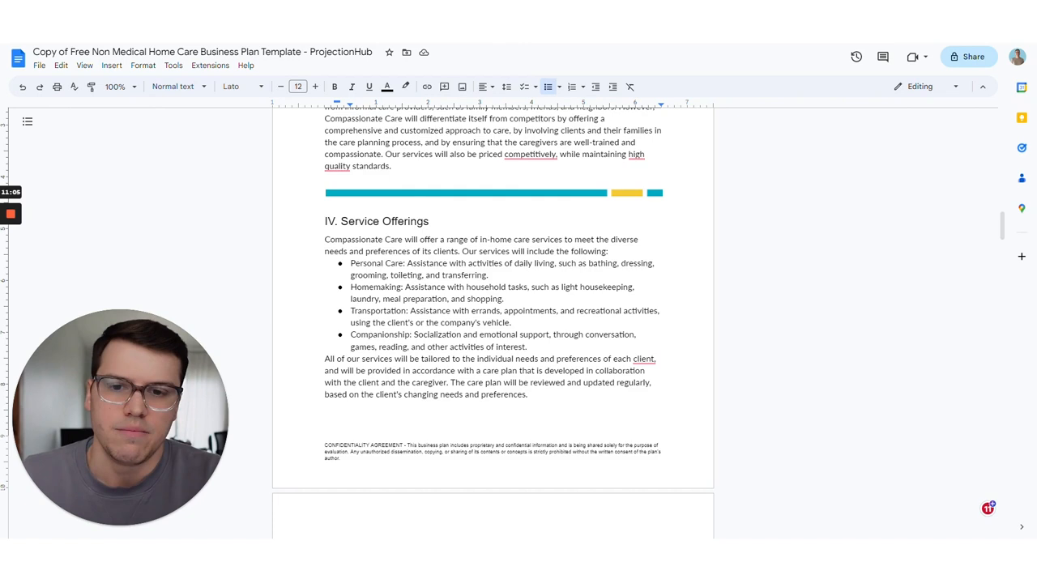
pyautogui.scroll(-3)
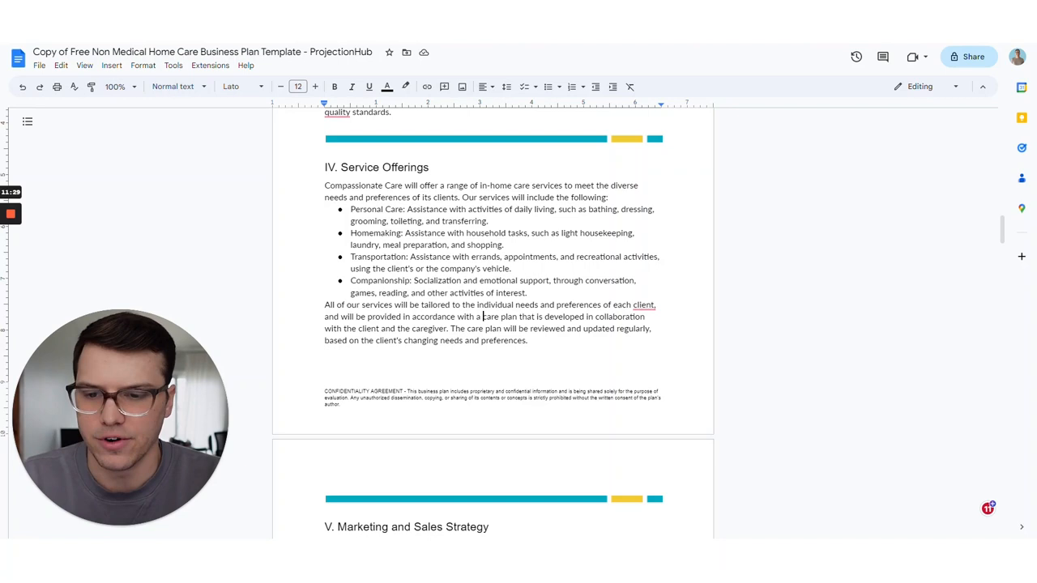
pyautogui.scroll(-3)
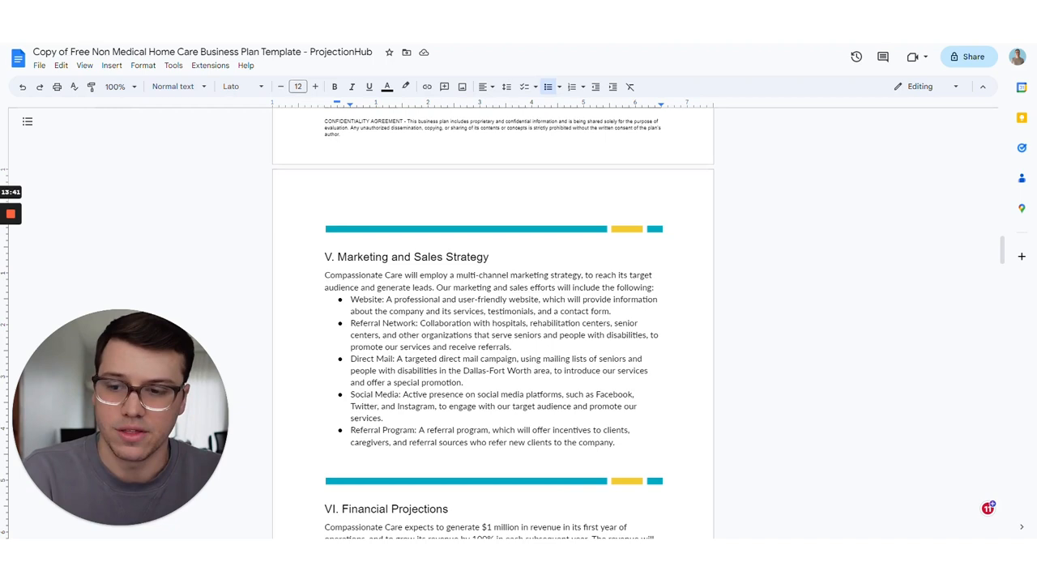
pyautogui.moveTo(727, 335)
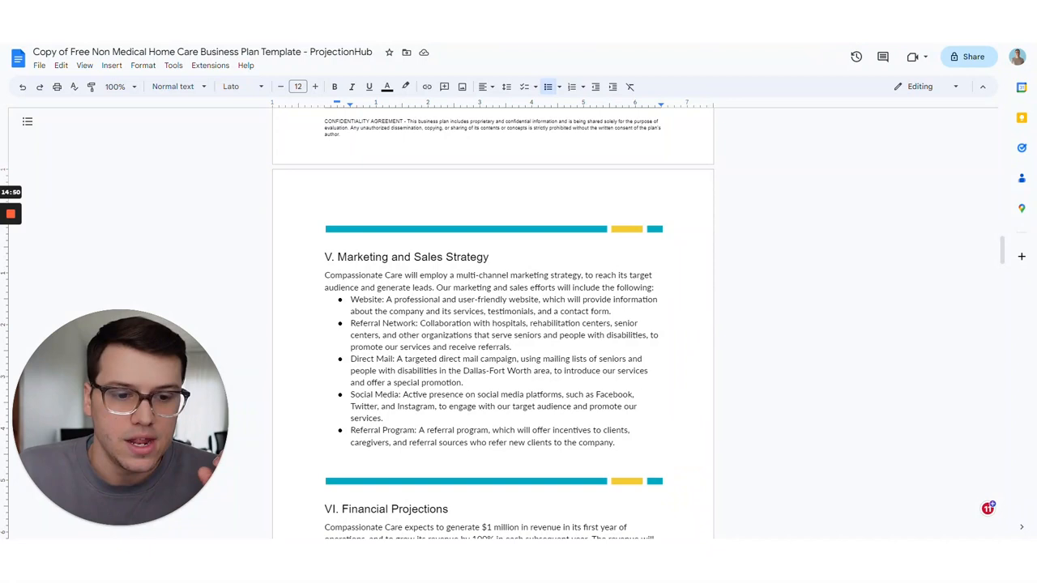
# - Scroll through the startup funds, financial summary and income statement tables, selecting the Use of Startup Funds image
pyautogui.scroll(-3)
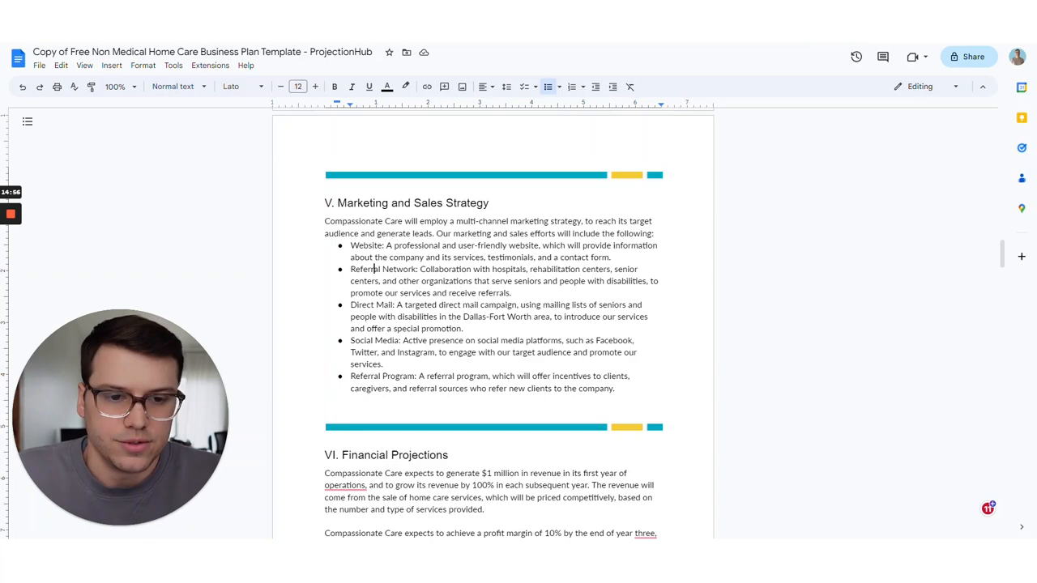
pyautogui.scroll(-3)
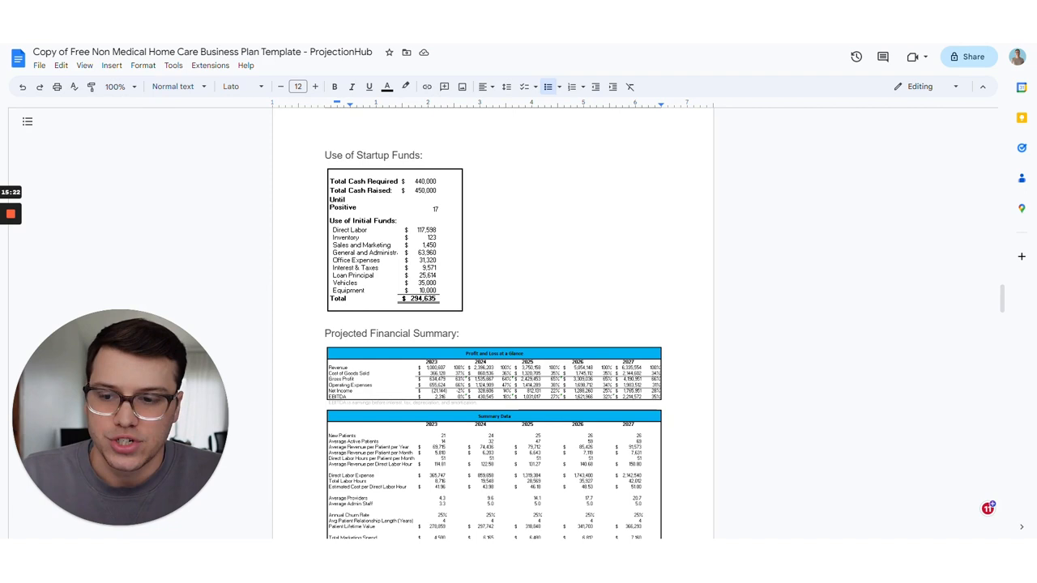
pyautogui.click(395, 239)
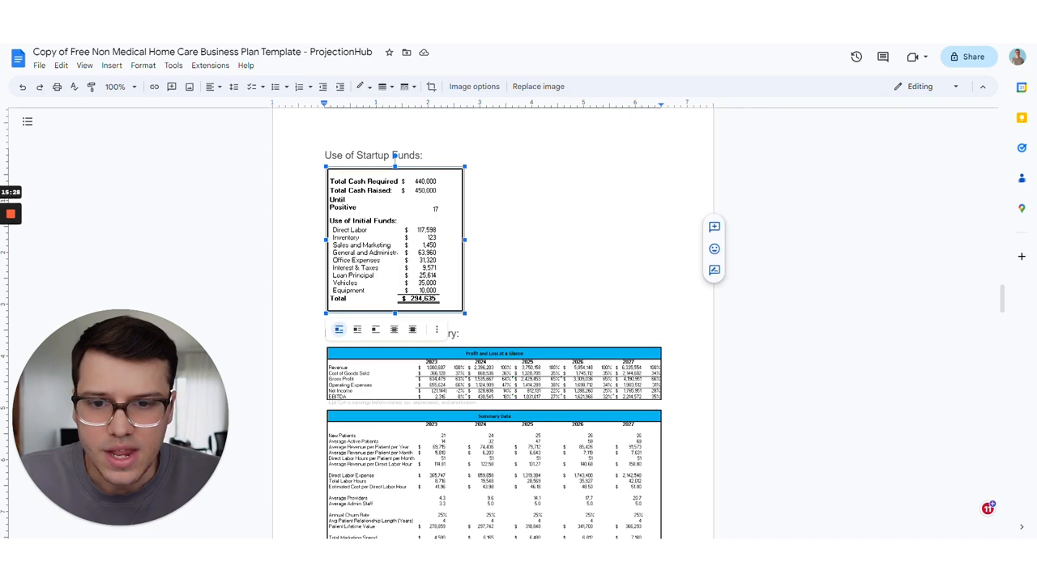
pyautogui.scroll(-3)
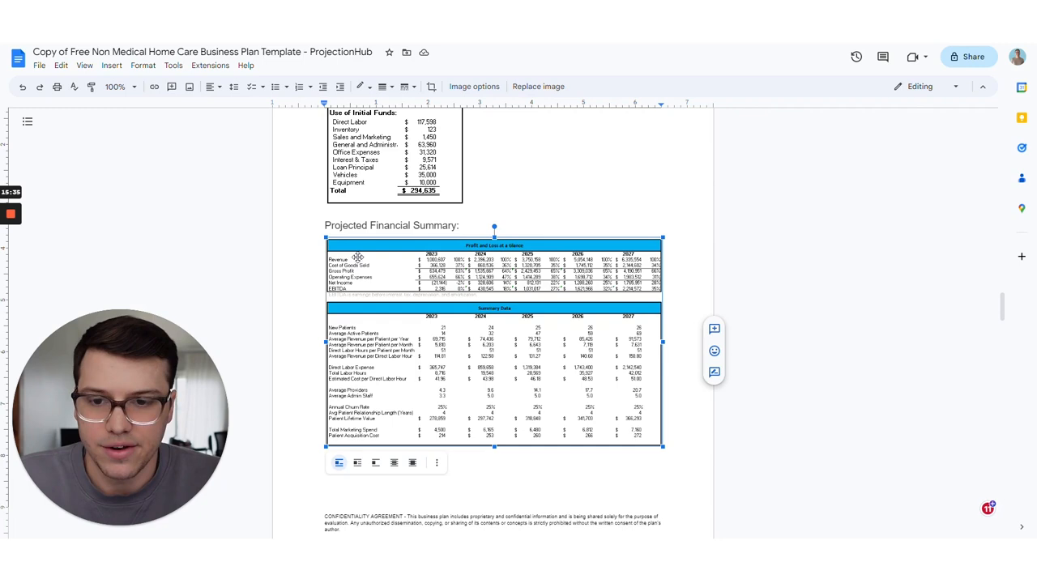
pyautogui.scroll(-3)
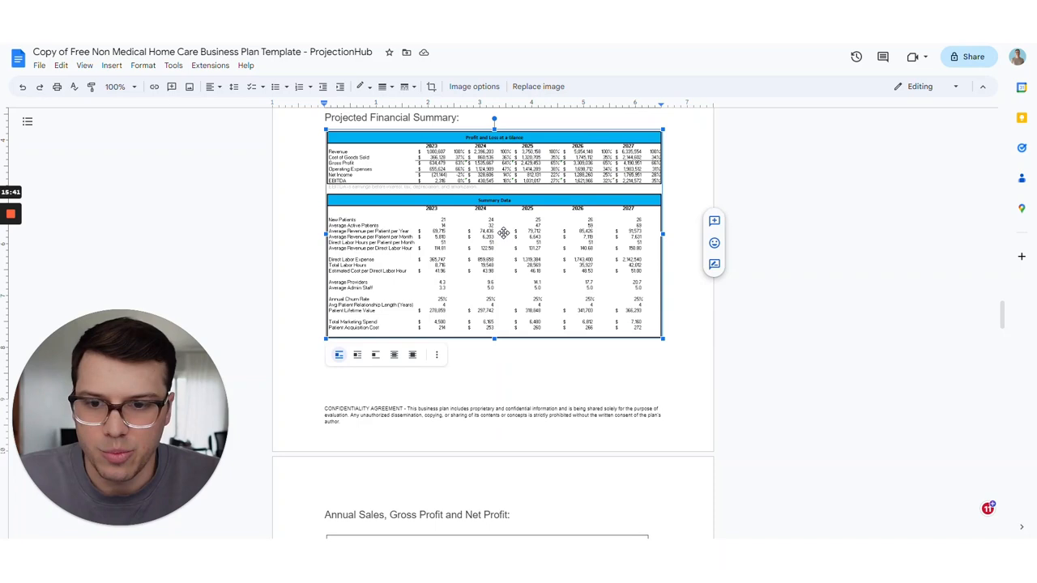
pyautogui.scroll(-3)
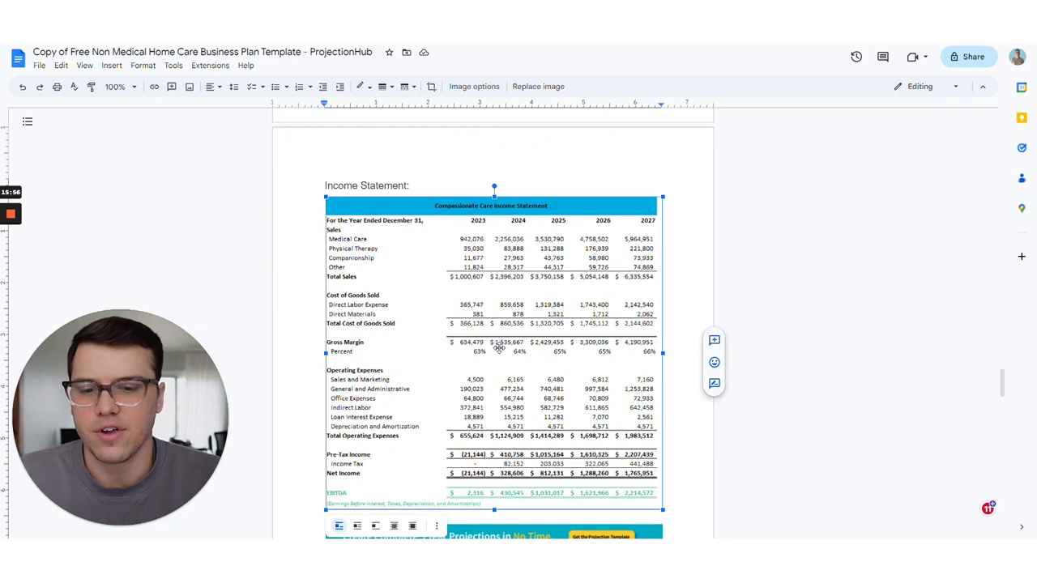
pyautogui.scroll(-3)
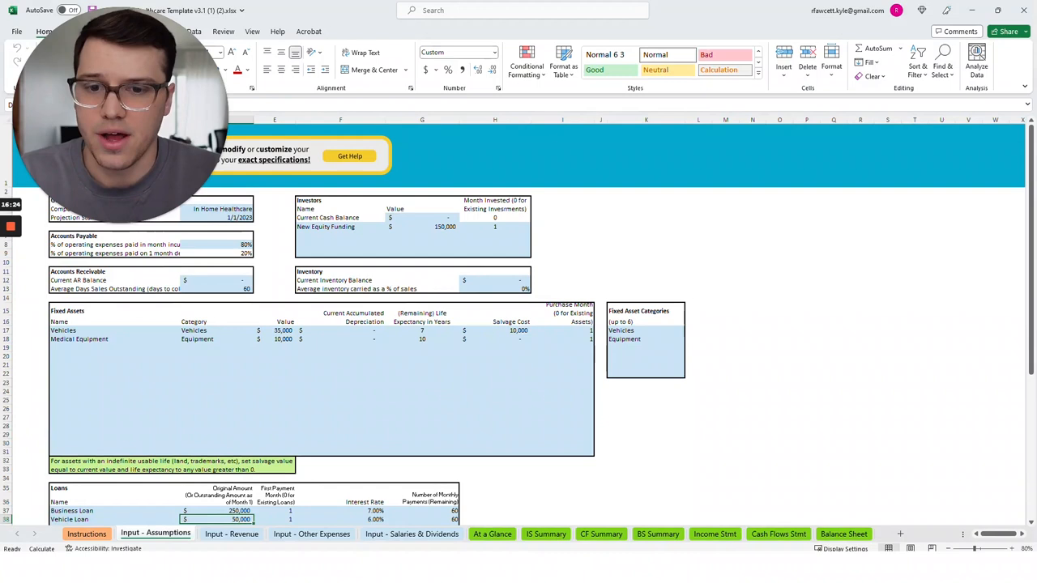
# - In the Input - Revenue sheet, select the Advertising Budget starting value in B8
pyautogui.click(340, 382)
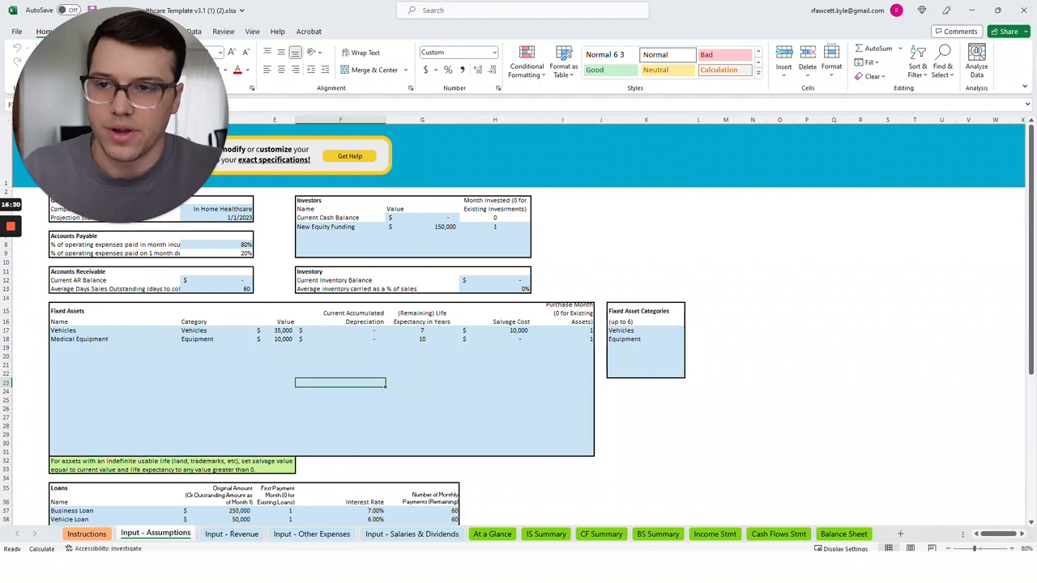
pyautogui.scroll(-3)
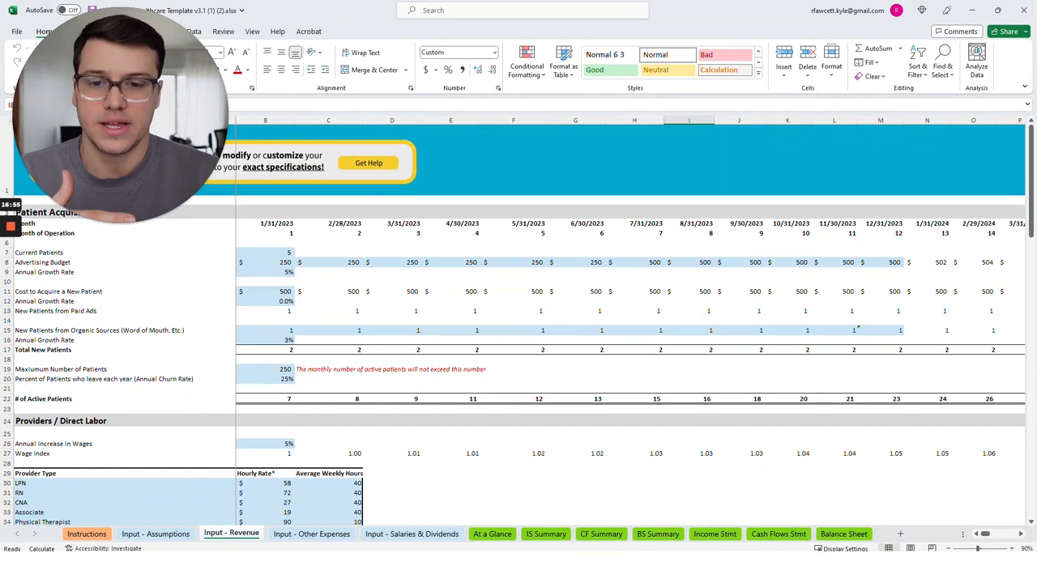
pyautogui.click(391, 388)
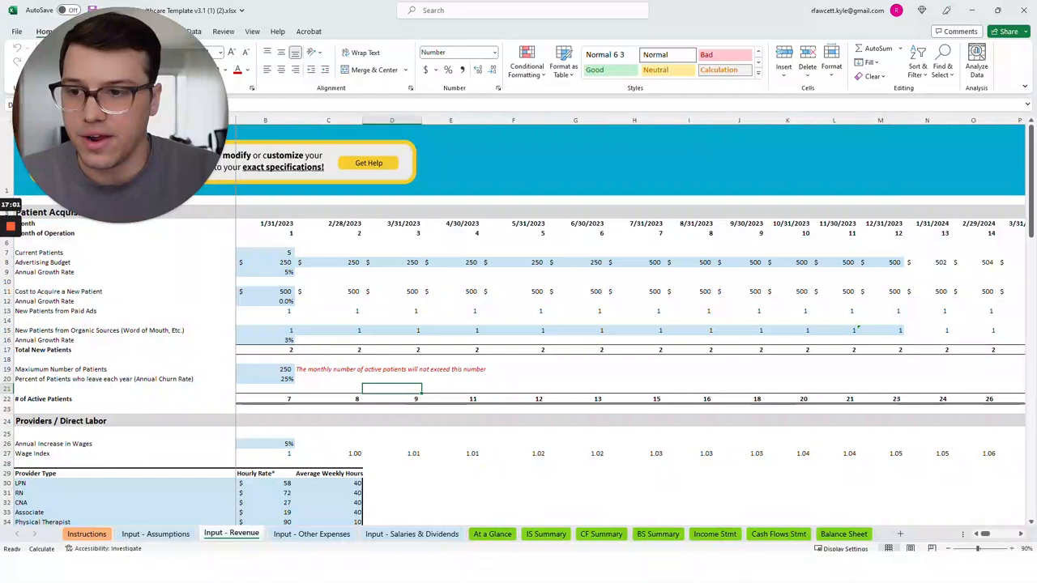
pyautogui.click(284, 262)
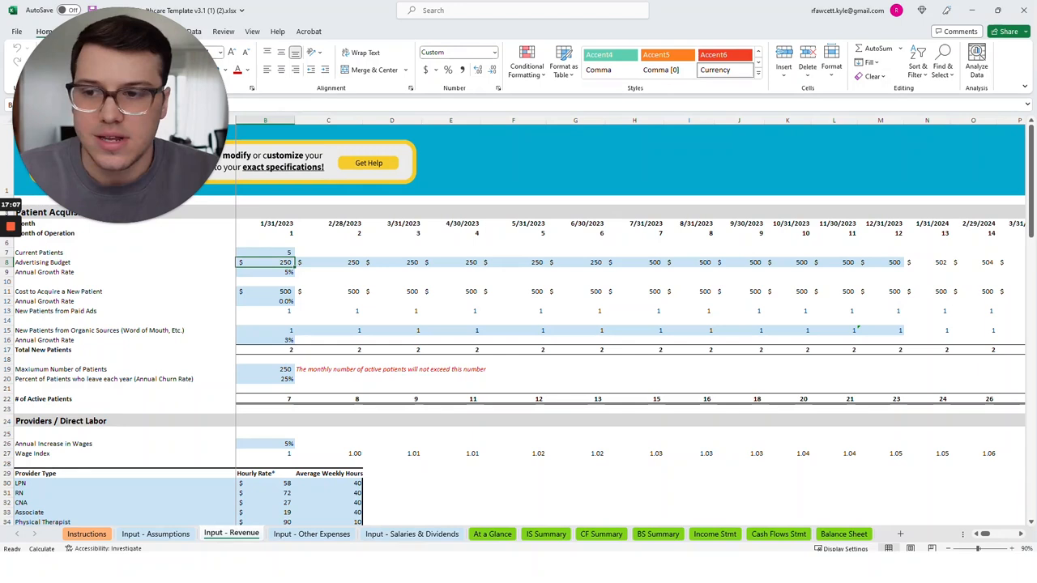
# - Scroll further down the revenue inputs and move to the Salaries & Dividends sheet
pyautogui.scroll(-3)
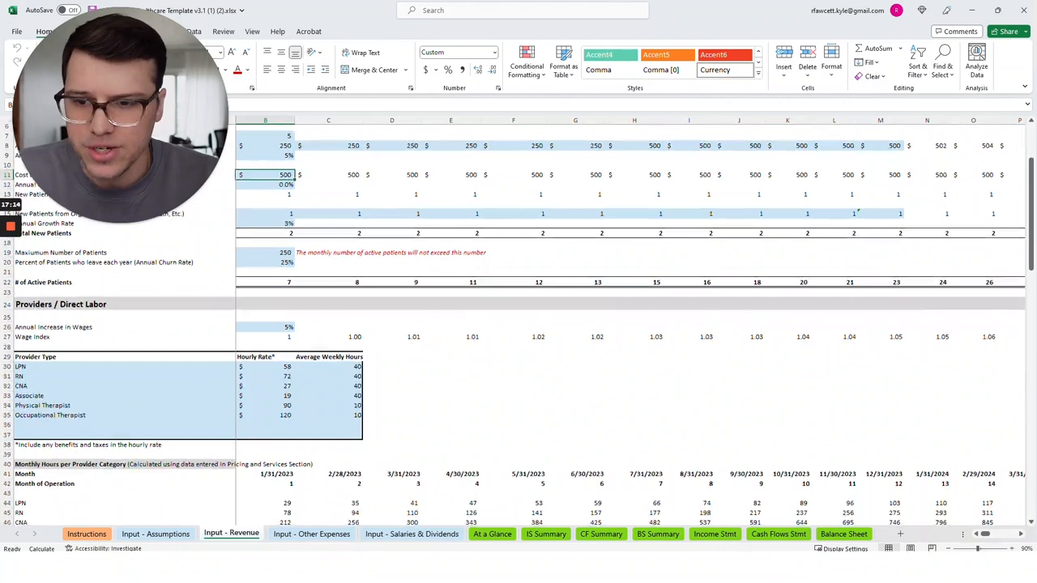
pyautogui.scroll(-3)
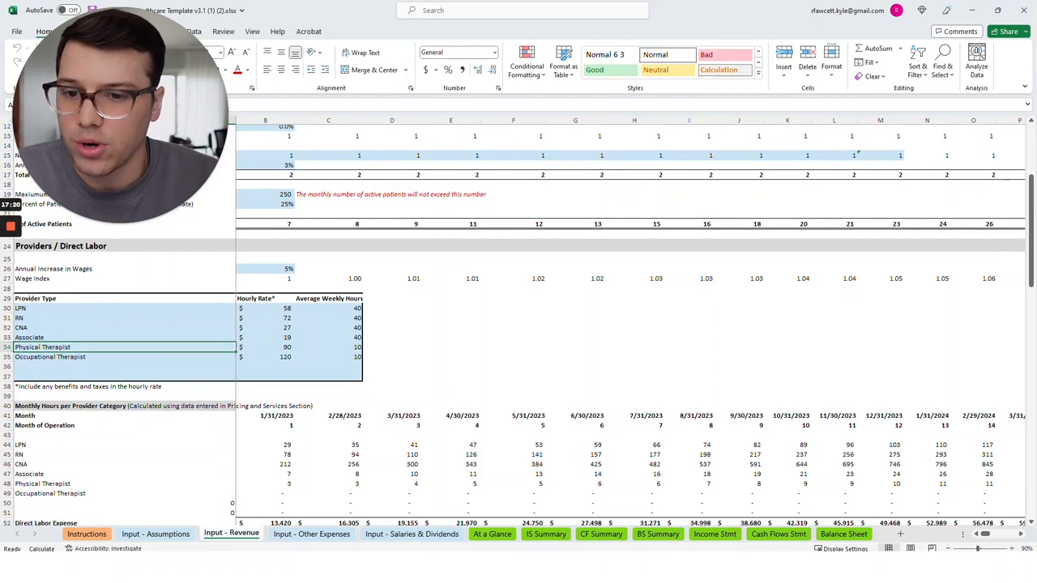
pyautogui.scroll(-3)
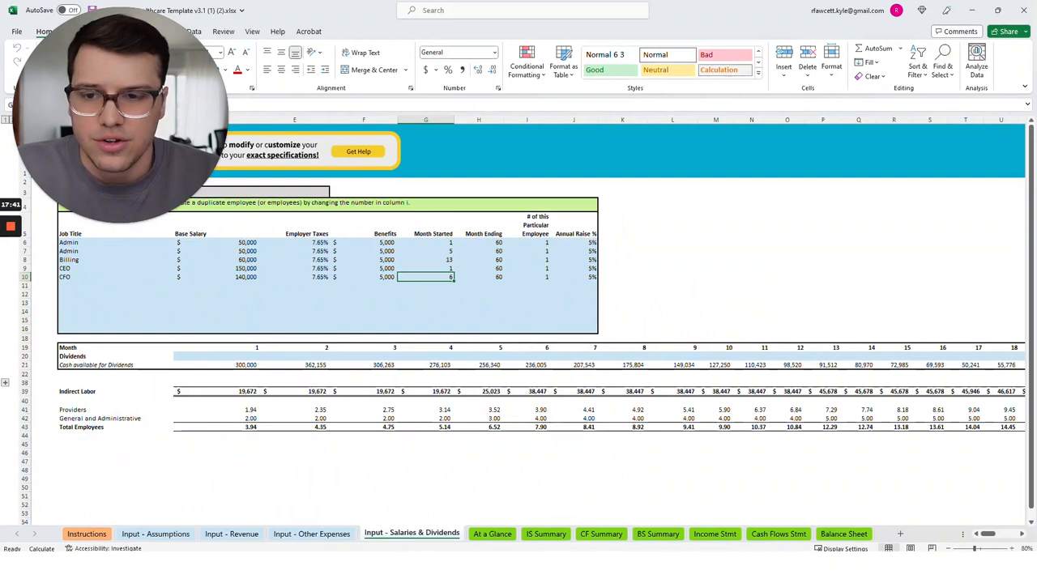
pyautogui.click(545, 534)
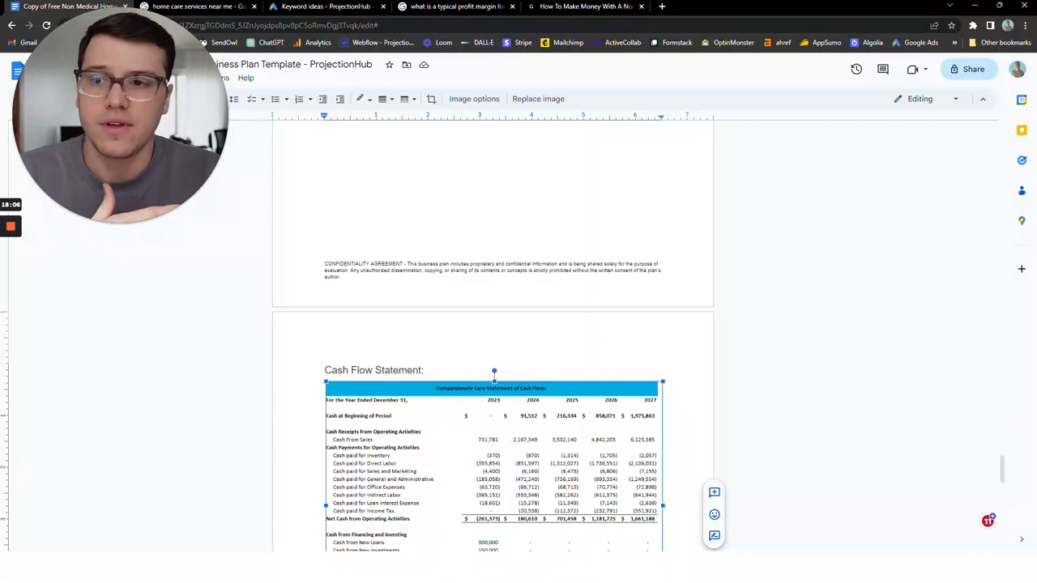
# - Bring up the search result citing 30 to 40 percent typical home care profit margins
pyautogui.click(409, 370)
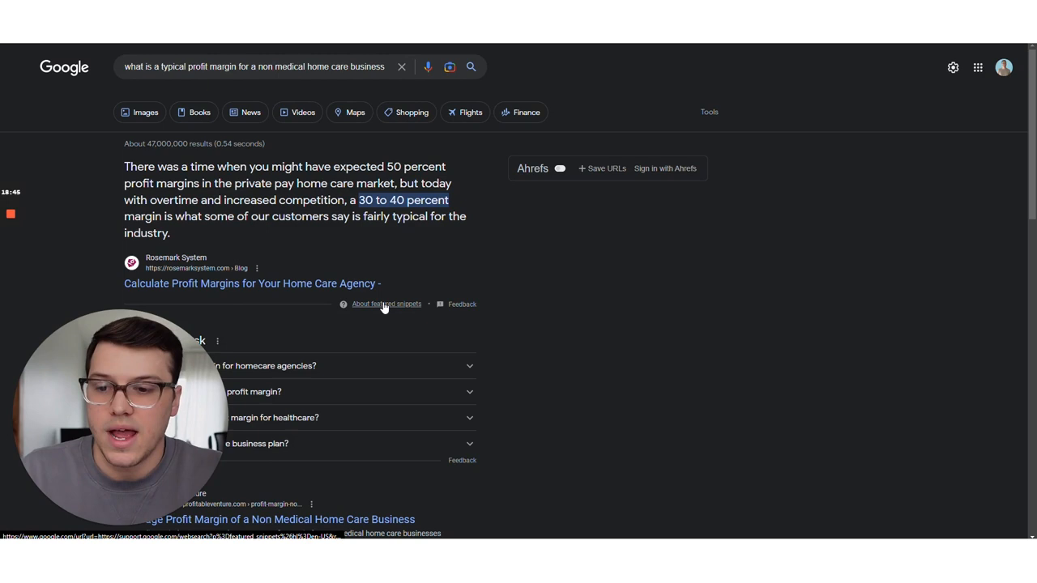
pyautogui.moveTo(648, 533)
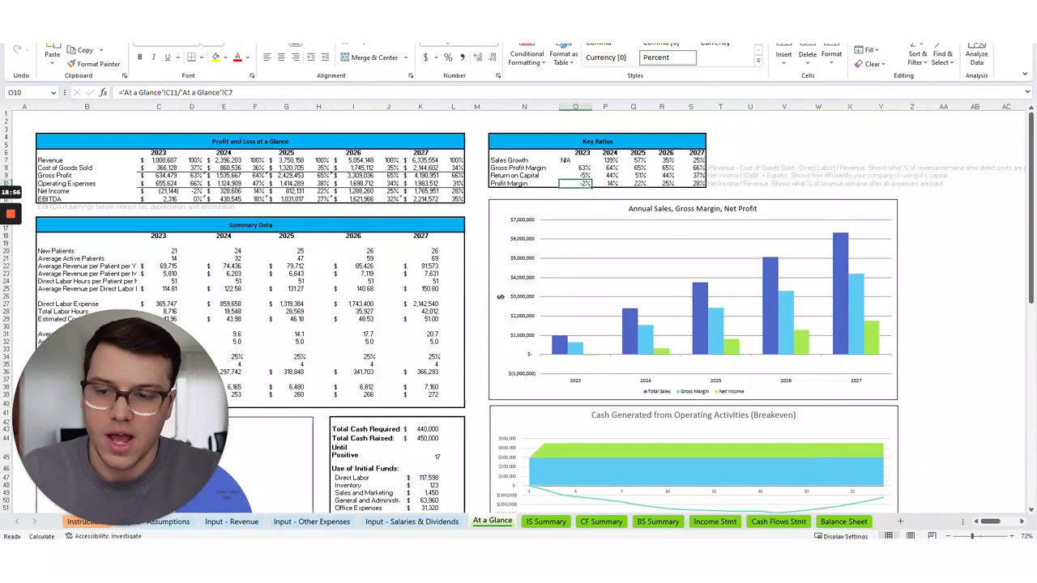
pyautogui.click(662, 183)
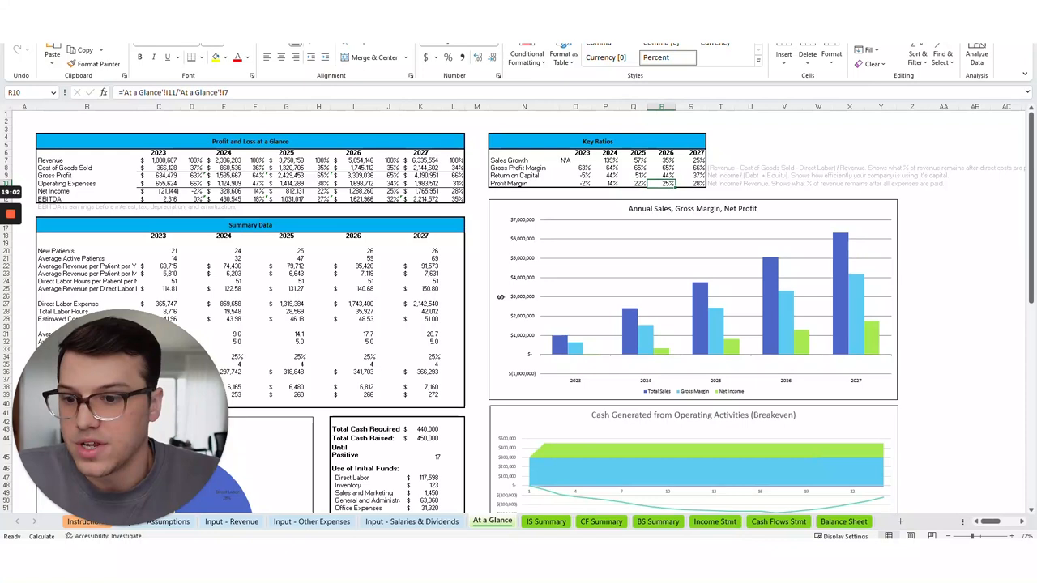
pyautogui.moveTo(638, 252)
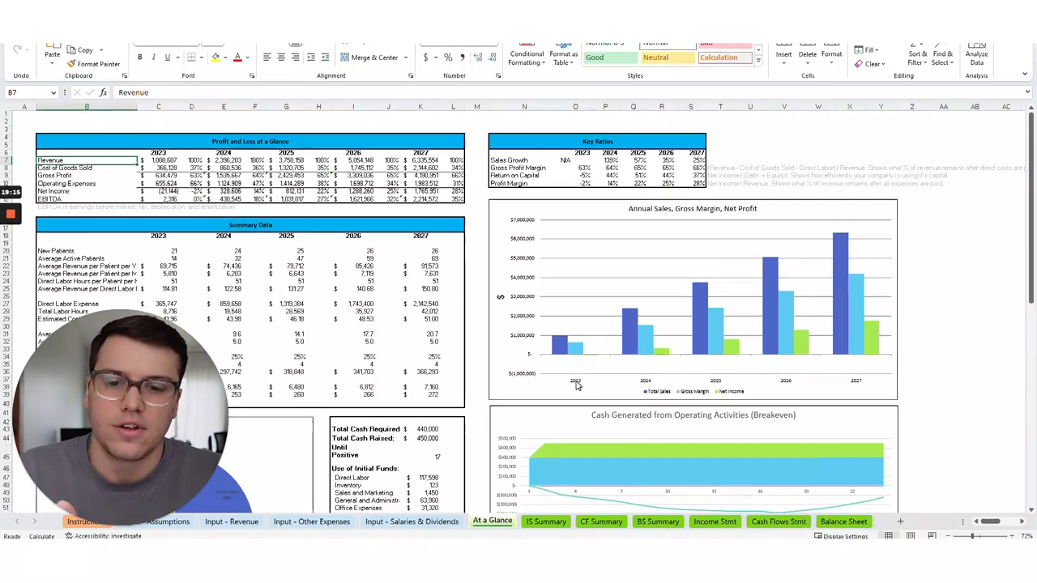
pyautogui.click(477, 288)
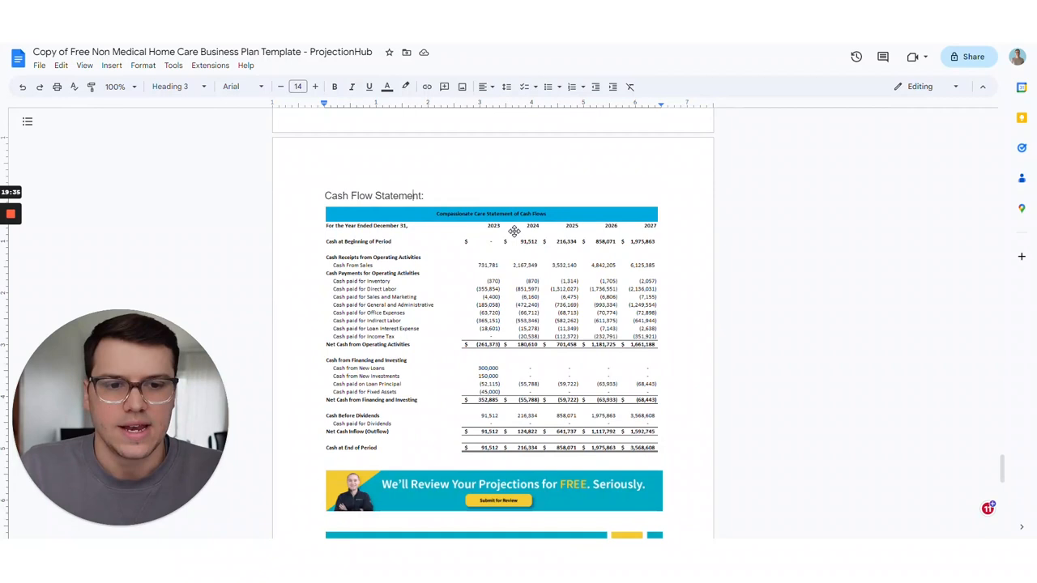
# - Scroll past the Cash Flow Statement down to VII. Conclusion
pyautogui.scroll(-3)
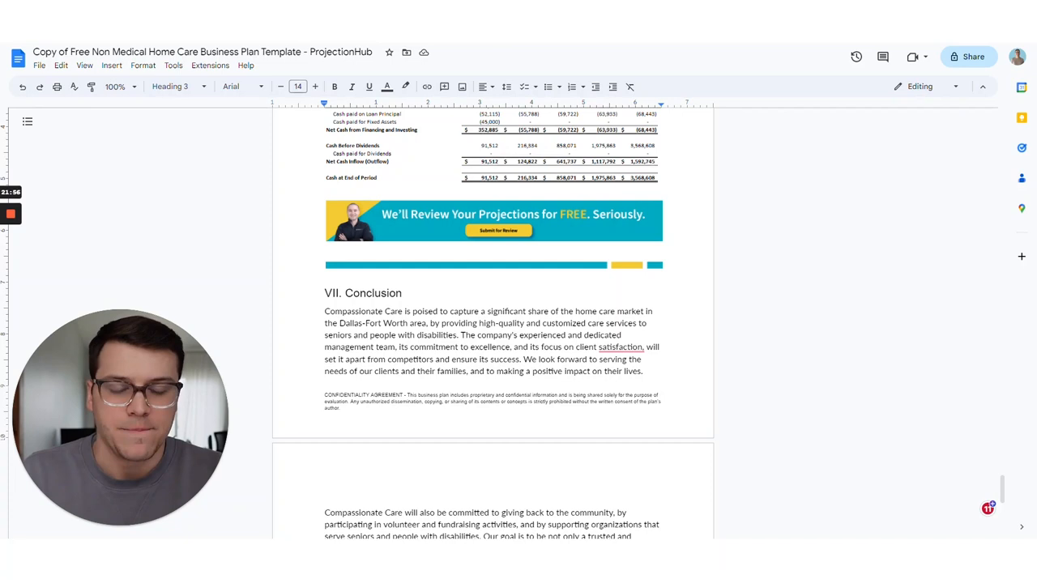
# - Scroll back up to the Key Financial Ratios table and embedded projections video
pyautogui.scroll(3)
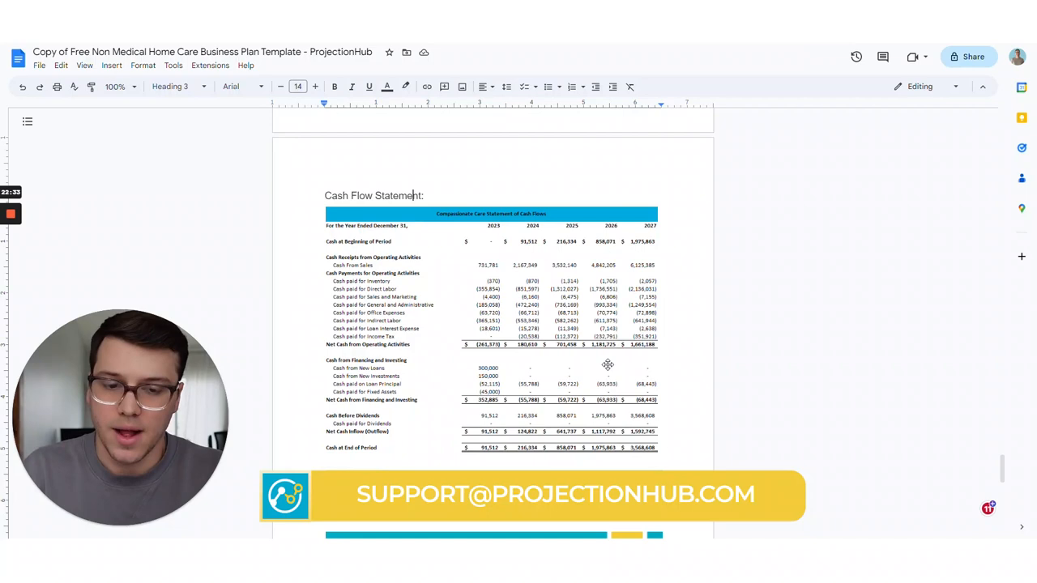
pyautogui.scroll(-3)
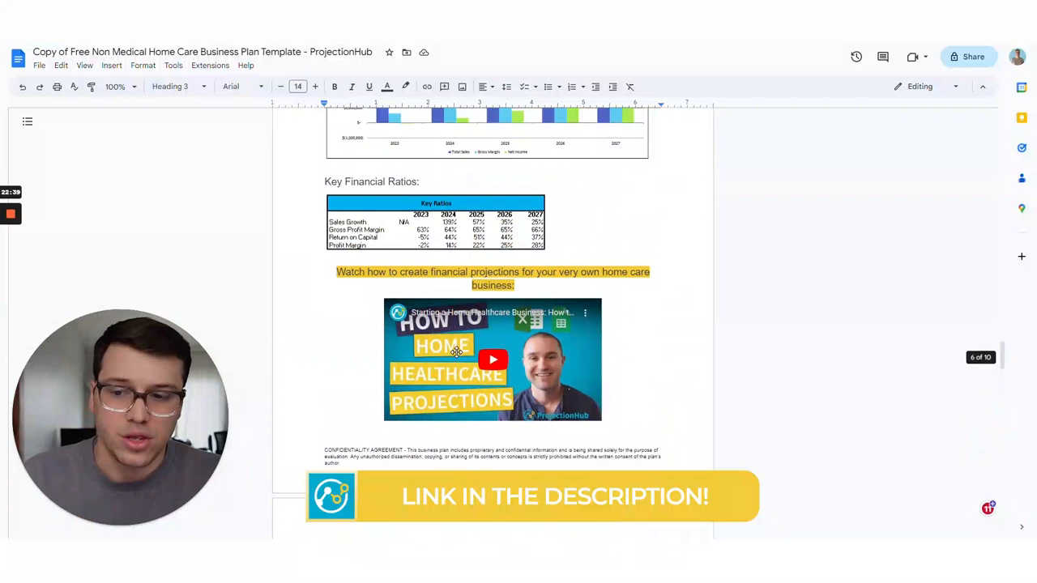
pyautogui.scroll(3)
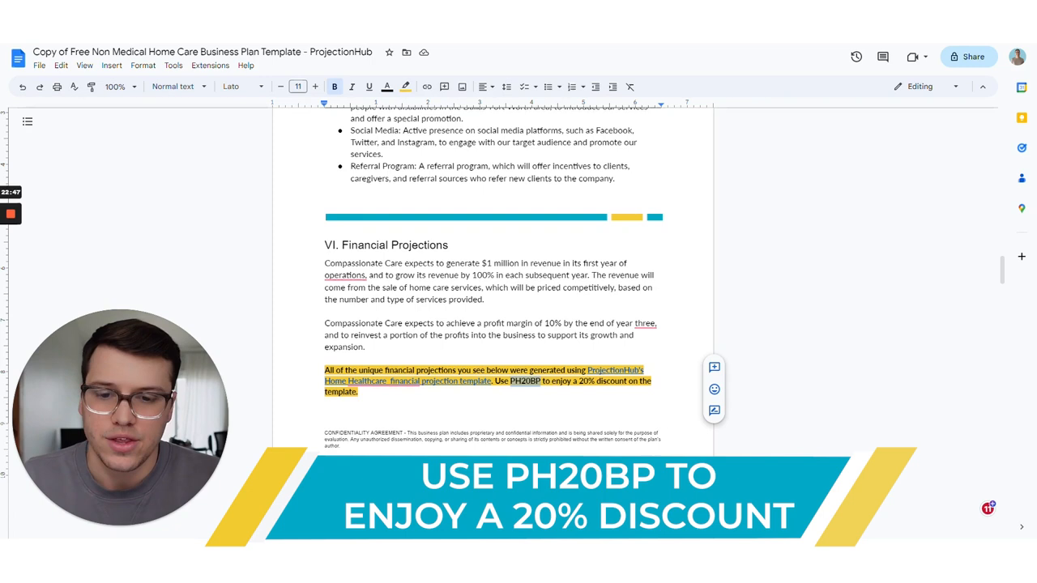
pyautogui.scroll(-3)
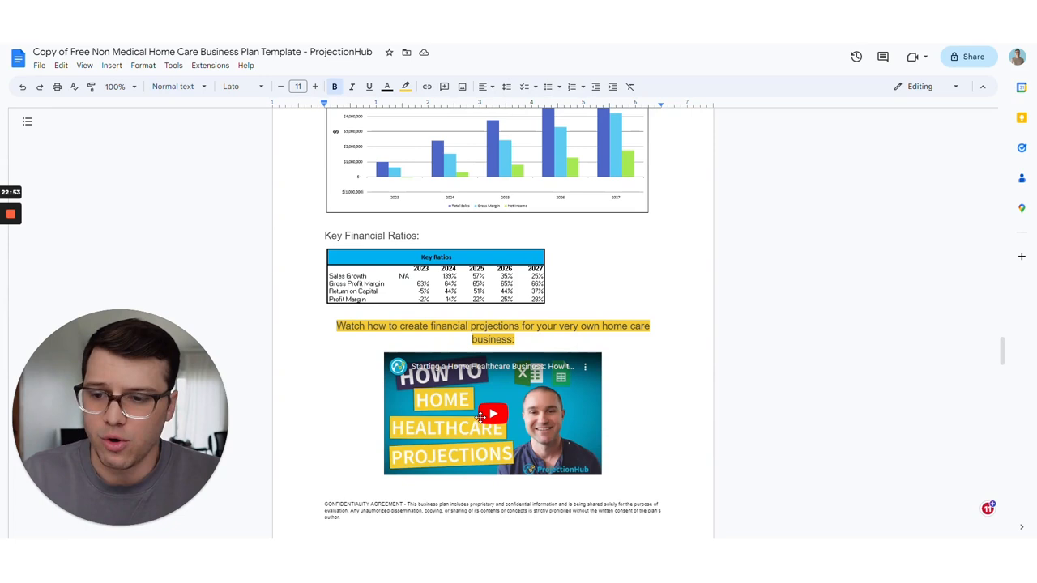